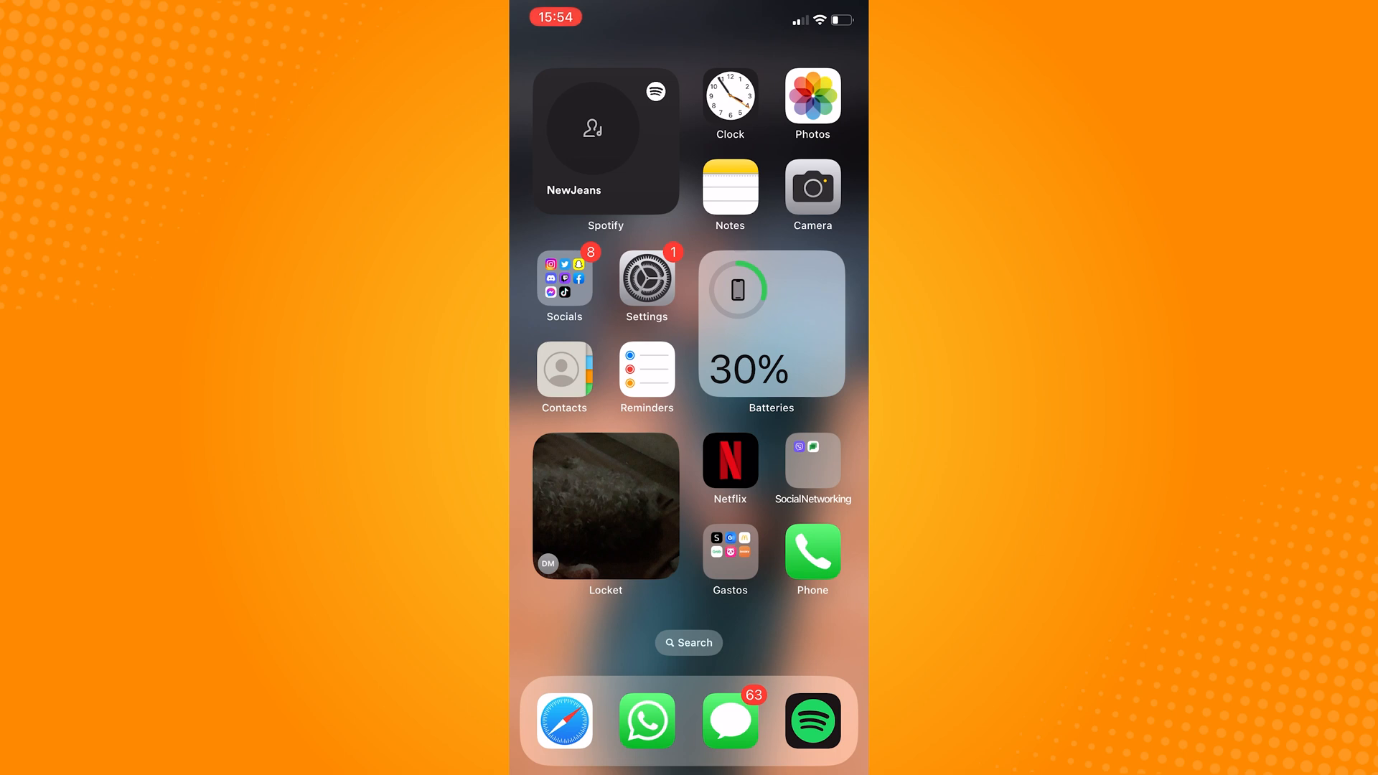
Query call forwarding status with *#61, then review Call Forwarding under Settings > Phone
{"action": "left_click", "coordinate": [811, 552]}
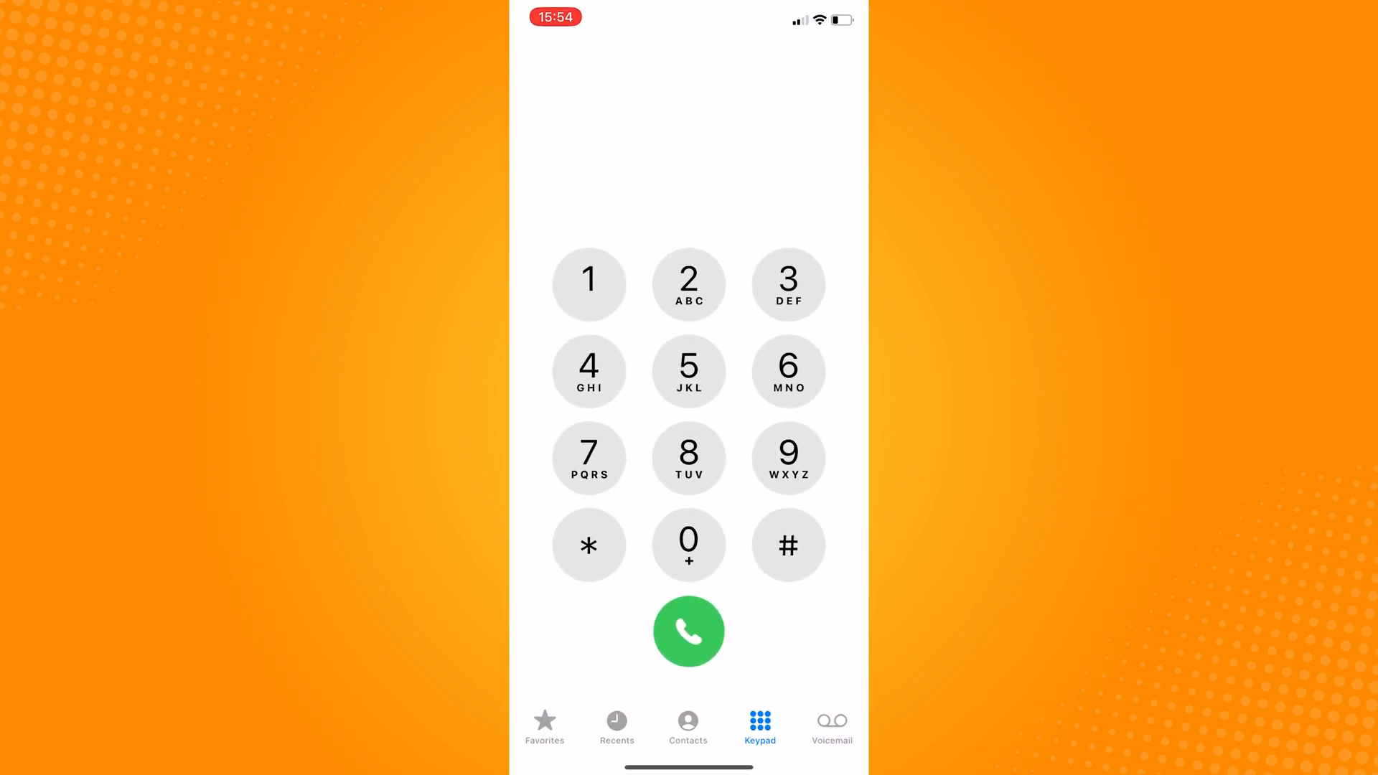
{"action": "left_click", "coordinate": [587, 545]}
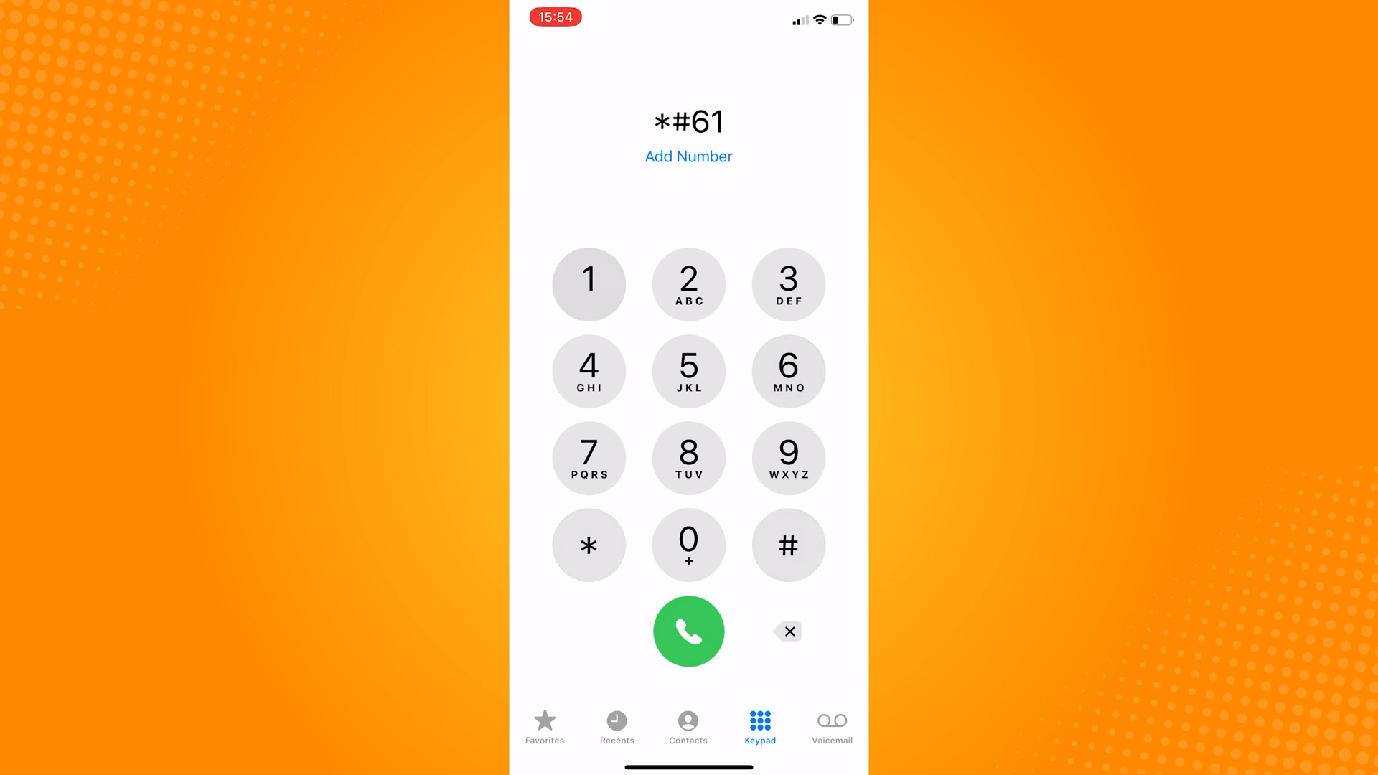
{"action": "left_click", "coordinate": [788, 544]}
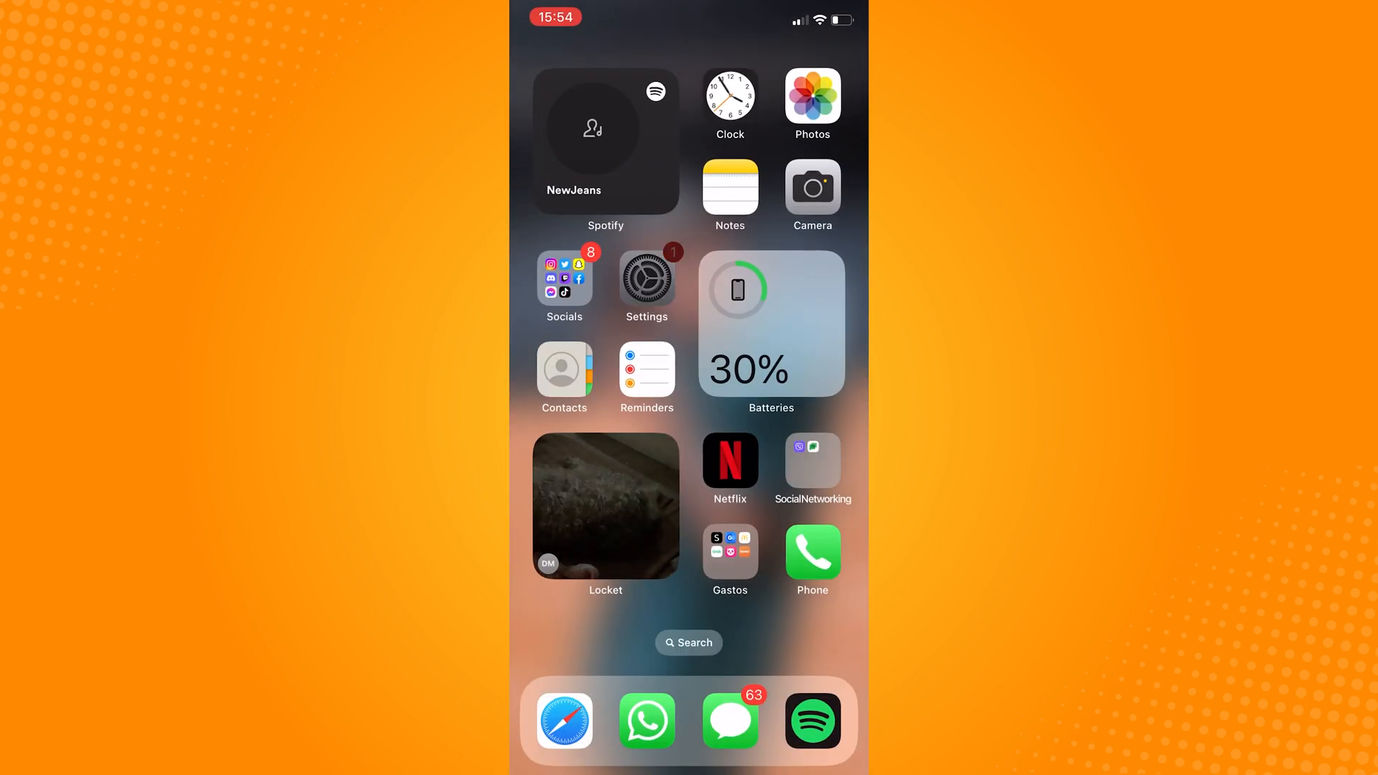
{"action": "left_click", "coordinate": [646, 279]}
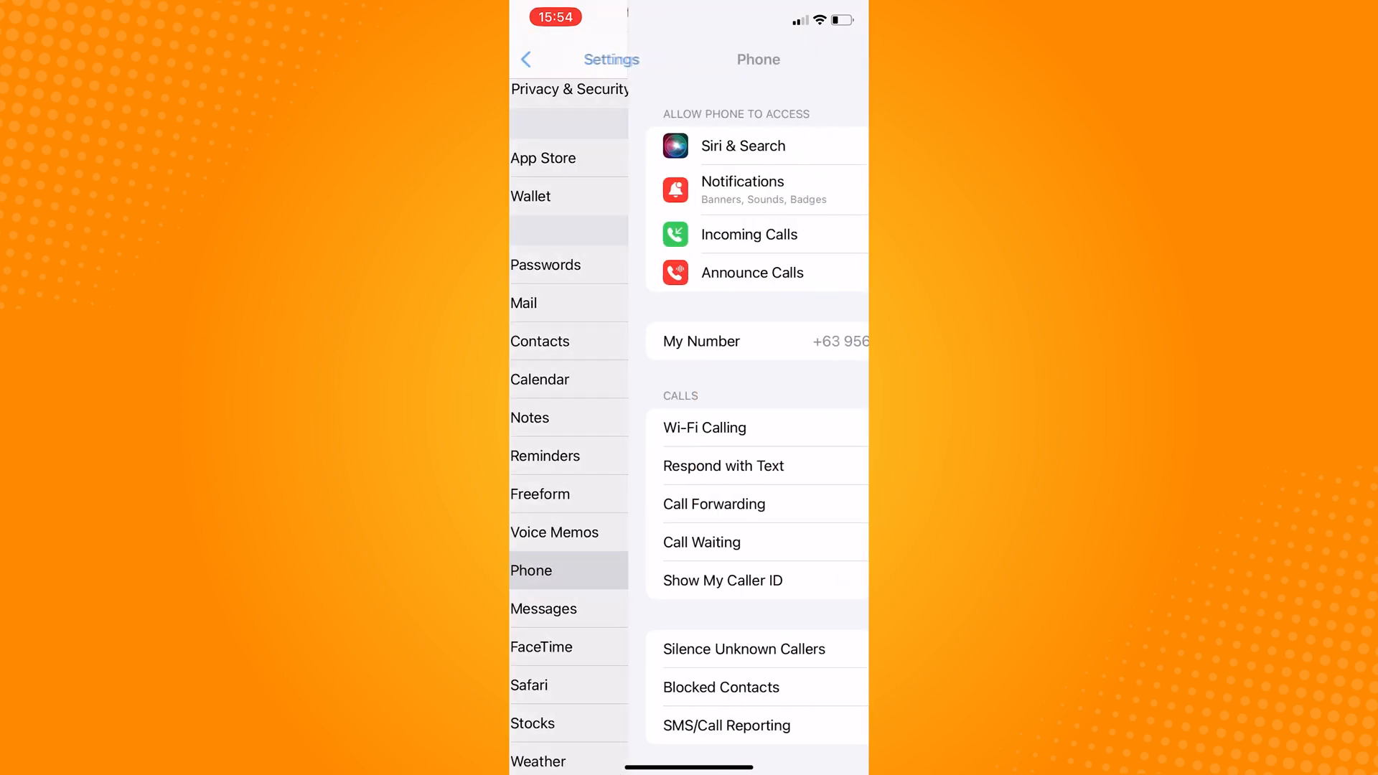
{"action": "left_click", "coordinate": [713, 504]}
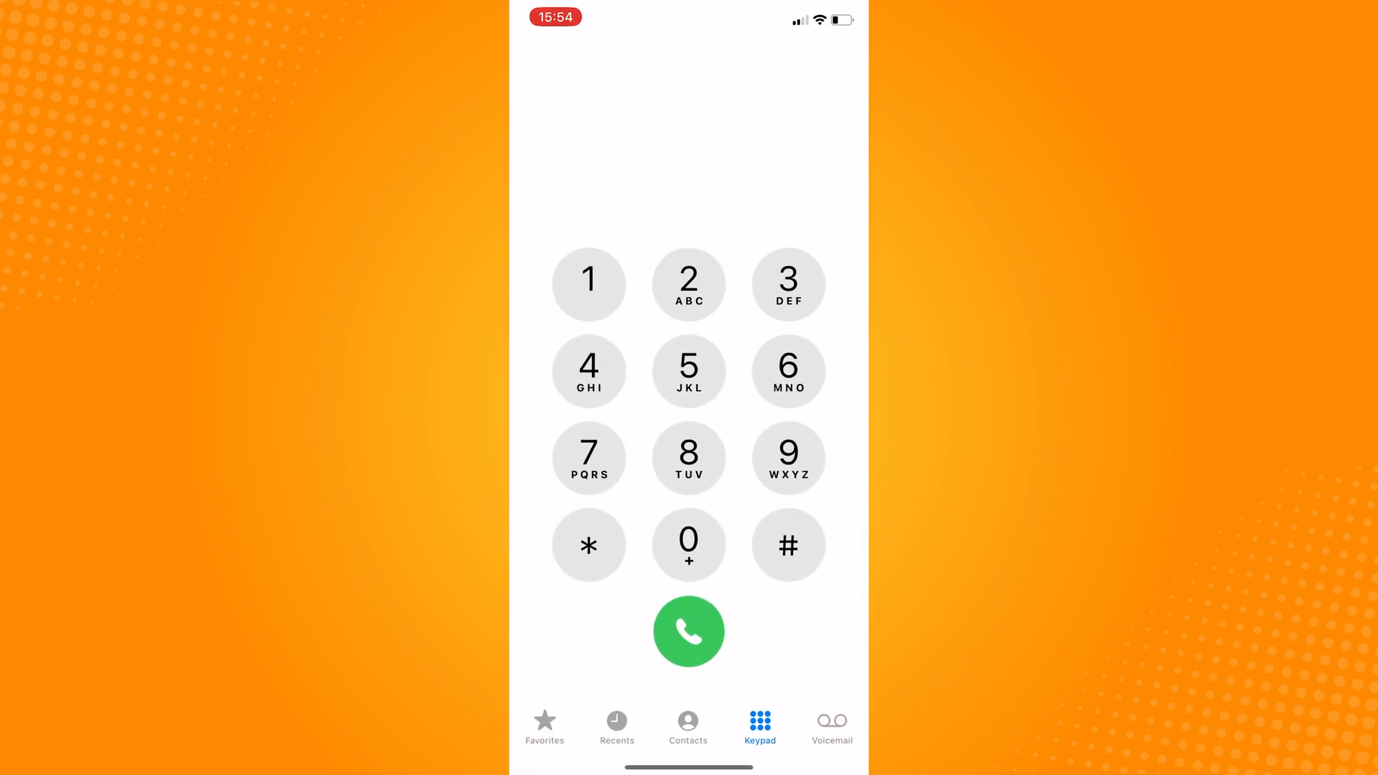
Dial #004# to cancel all conditional forwarding and dismiss the network-failure error
{"action": "left_click", "coordinate": [787, 545]}
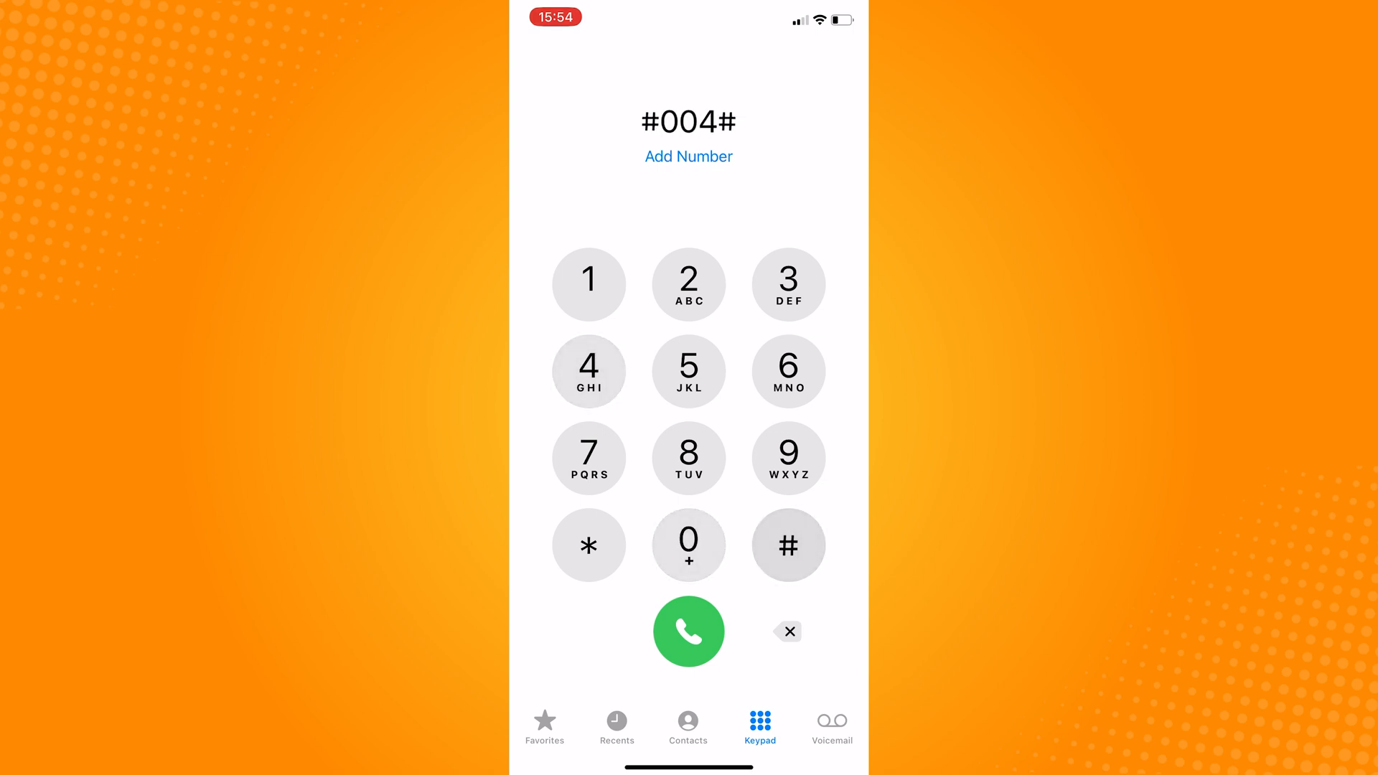
{"action": "left_click", "coordinate": [689, 631]}
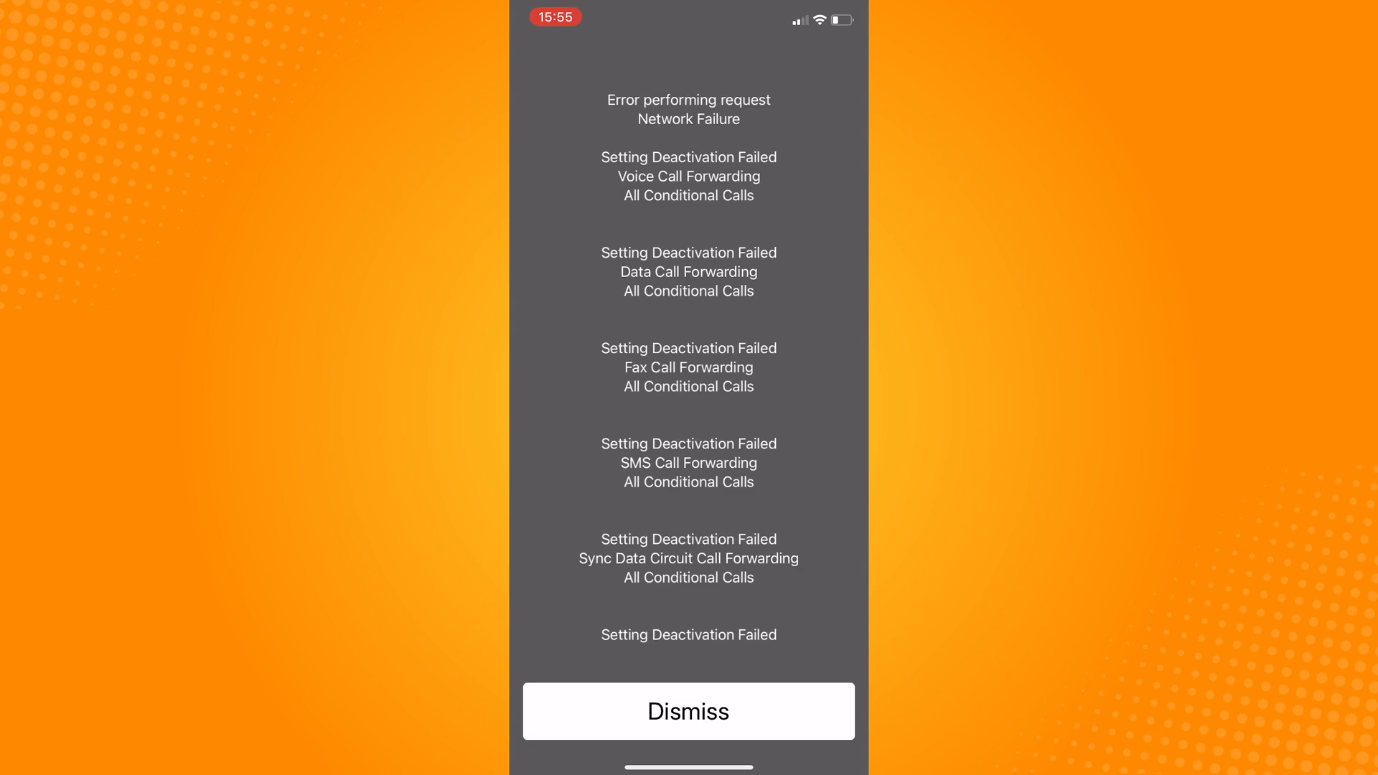
{"action": "left_click", "coordinate": [688, 711]}
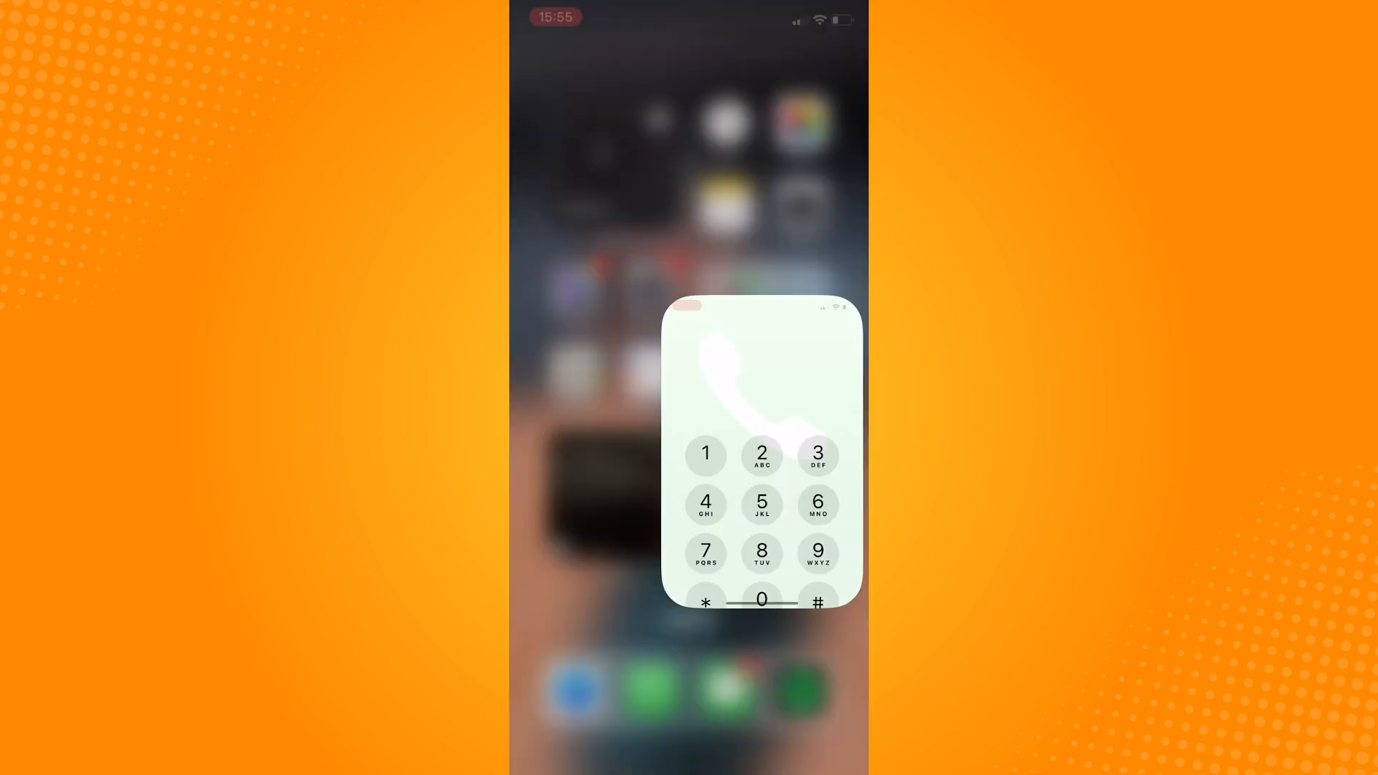